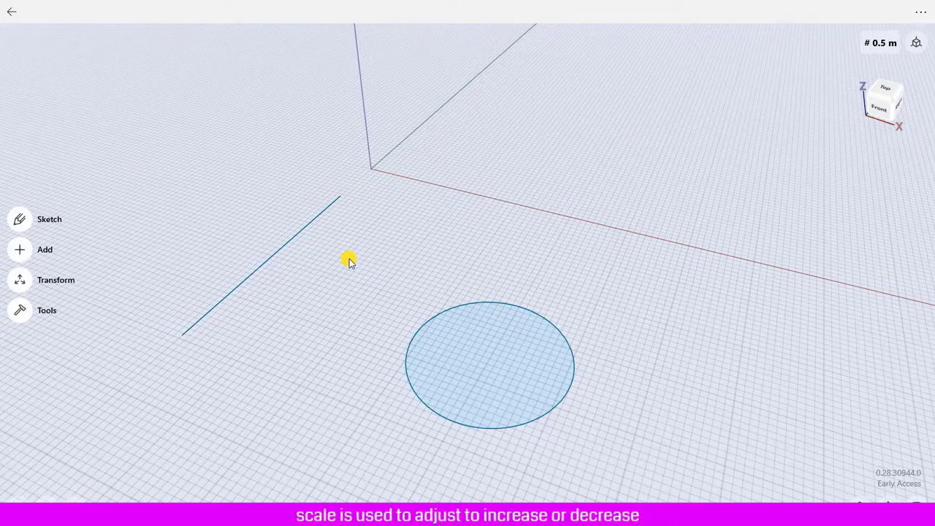
pyautogui.moveTo(357, 275)
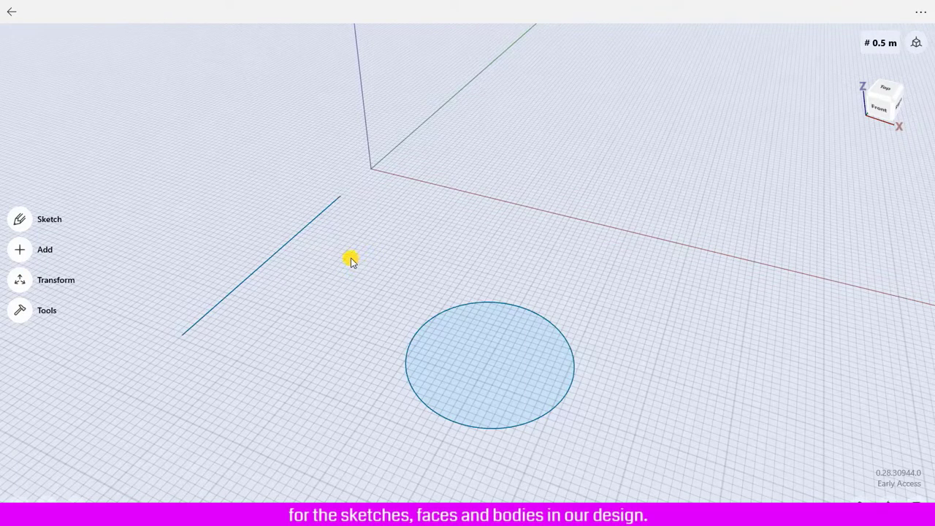
pyautogui.moveTo(220, 199)
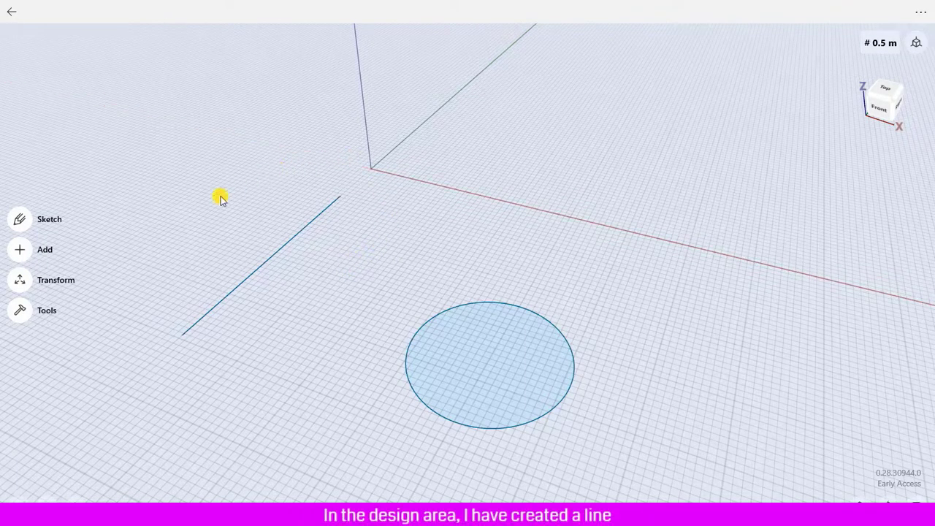
pyautogui.moveTo(225, 333)
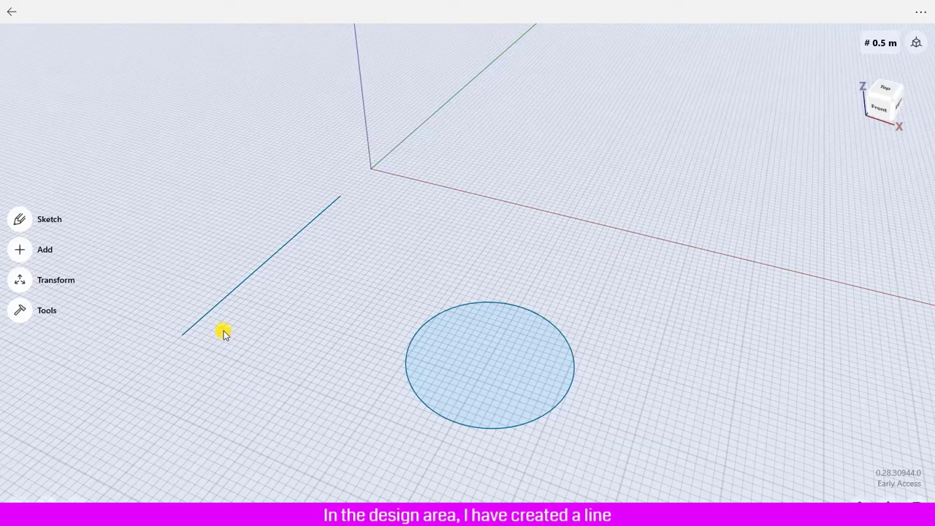
pyautogui.moveTo(374, 368)
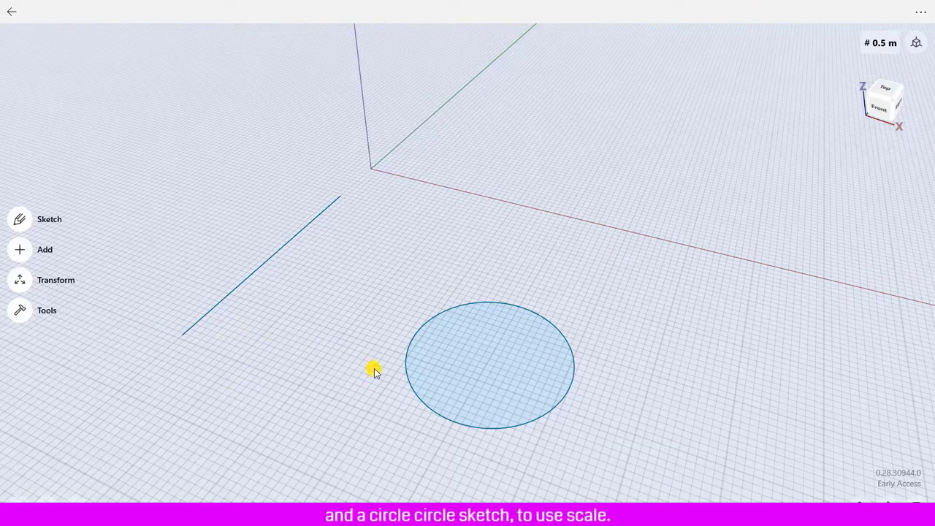
# Scale the sketch line to 130% of its original length and confirm
pyautogui.click(55, 280)
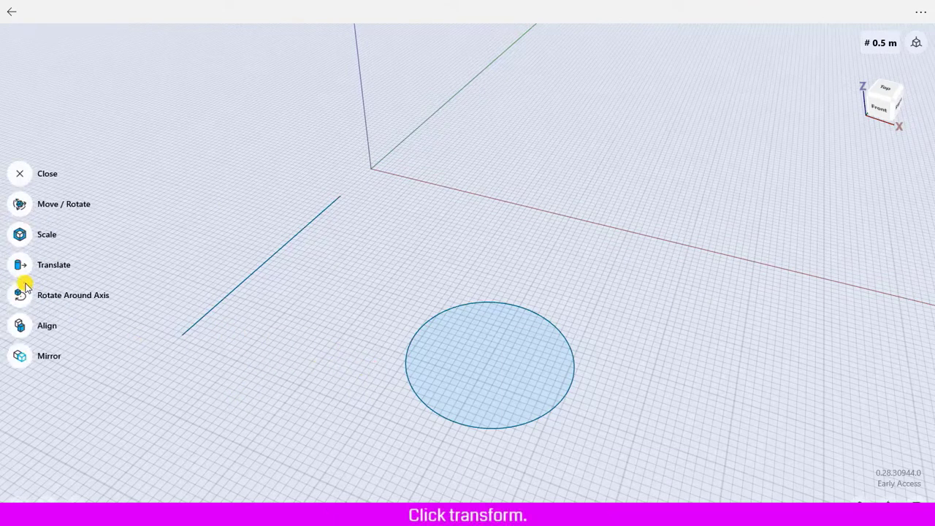
pyautogui.click(46, 234)
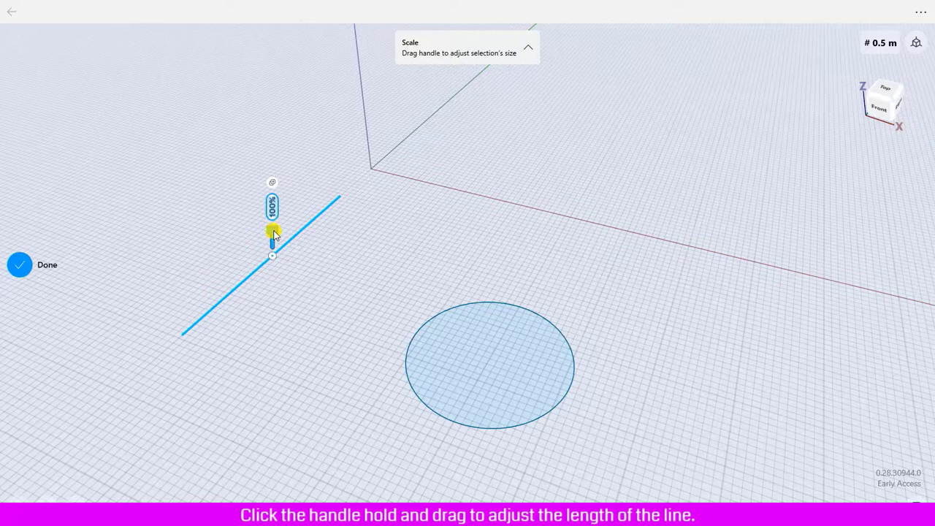
pyautogui.moveTo(273, 230); pyautogui.dragTo(273, 179)
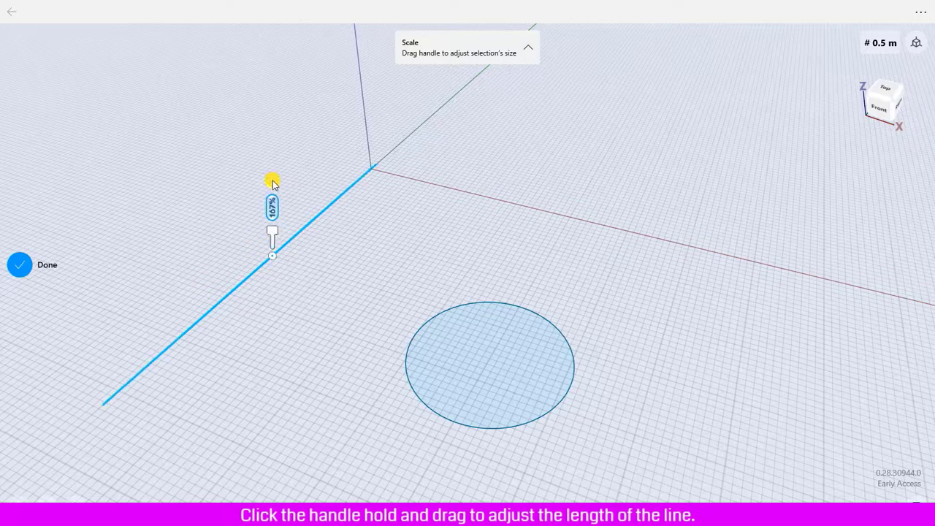
pyautogui.moveTo(271, 181); pyautogui.dragTo(271, 230)
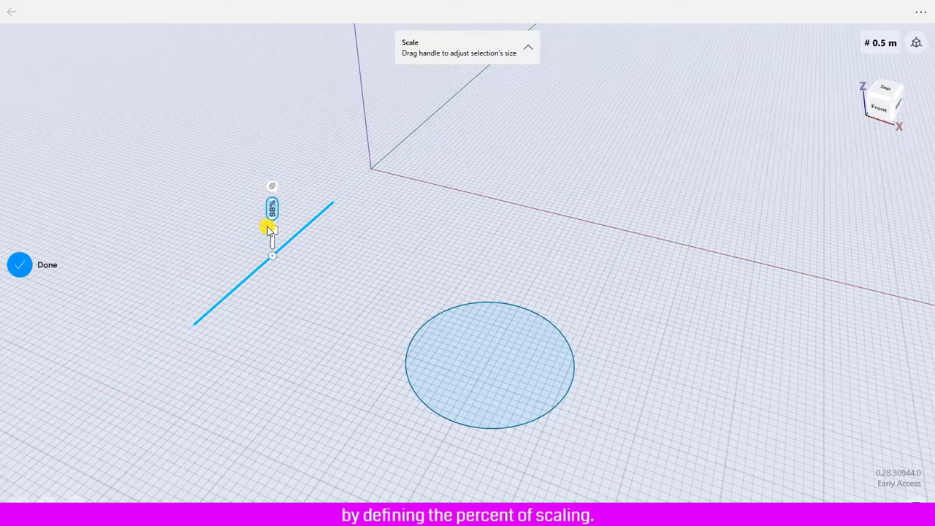
pyautogui.moveTo(272, 226); pyautogui.dragTo(272, 233)
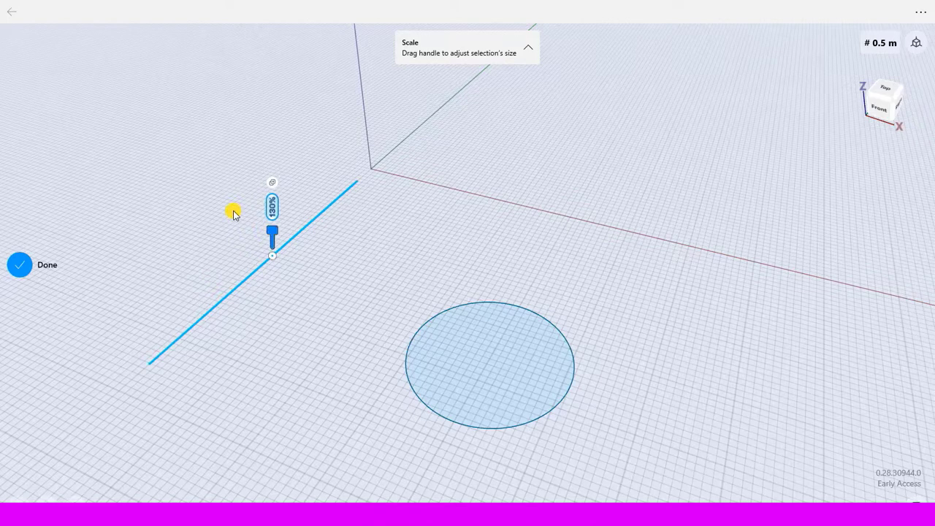
pyautogui.click(32, 265)
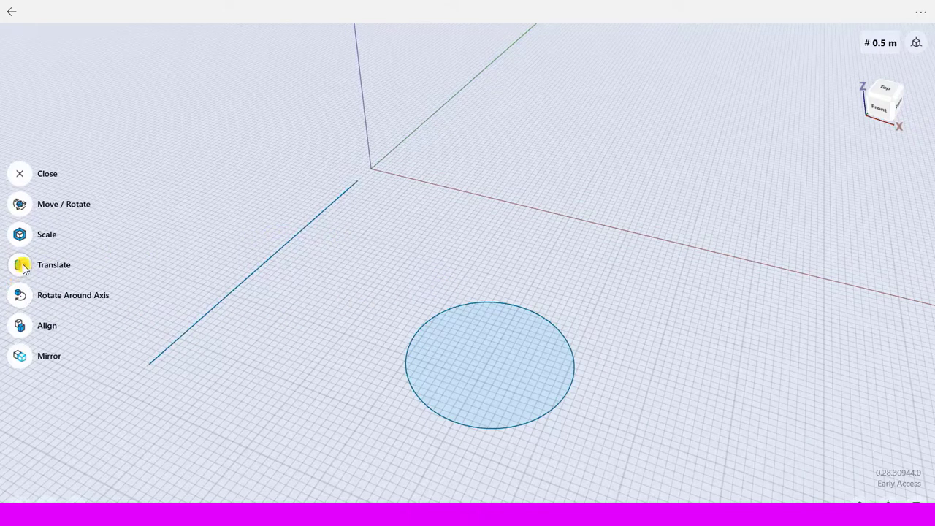
# Select the circle with Scale and drag it to 133% of its size
pyautogui.click(46, 234)
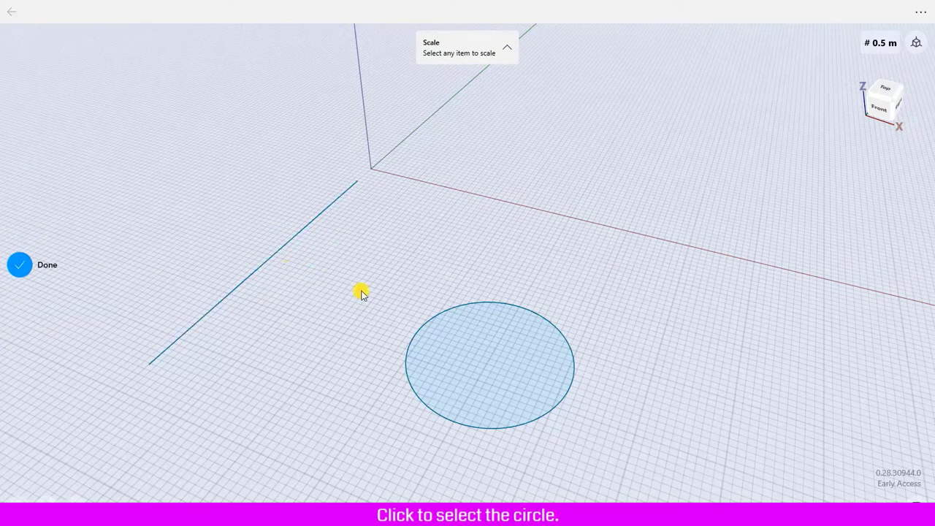
pyautogui.click(489, 363)
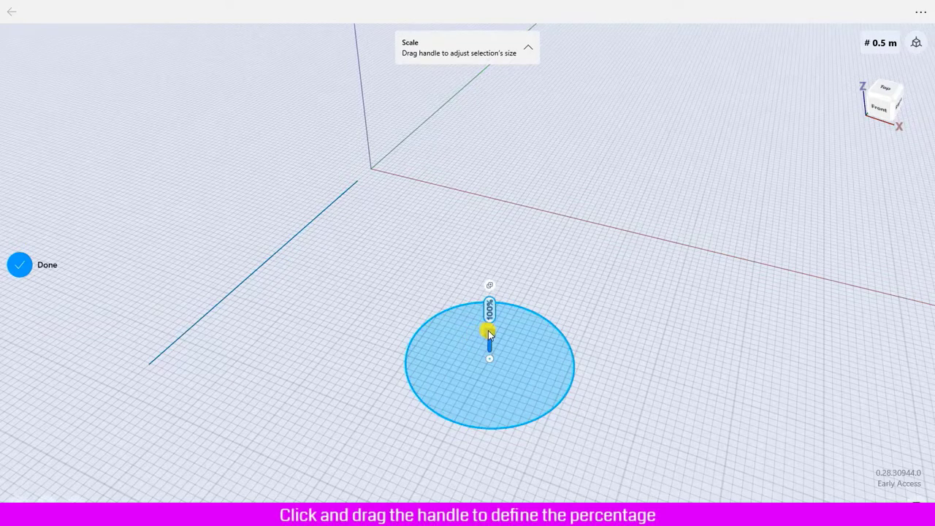
pyautogui.moveTo(489, 332); pyautogui.dragTo(490, 254)
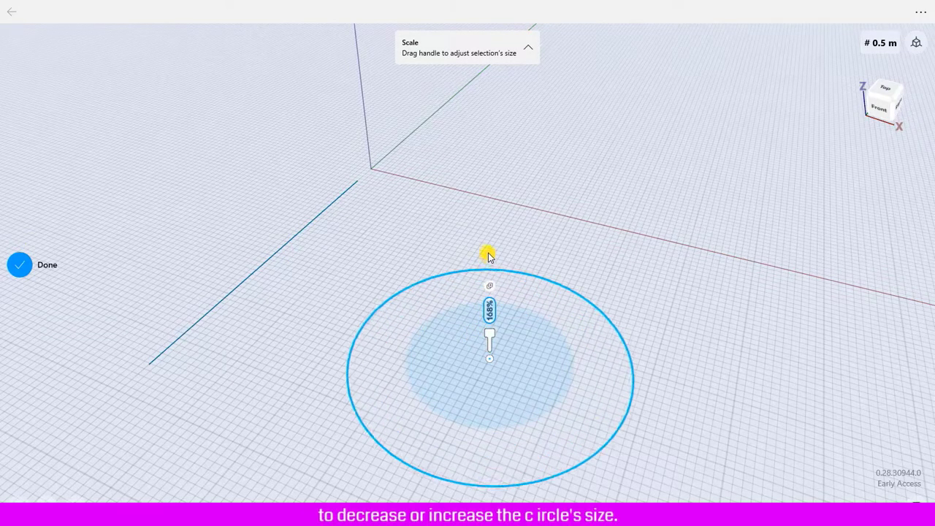
pyautogui.moveTo(489, 253); pyautogui.dragTo(496, 364)
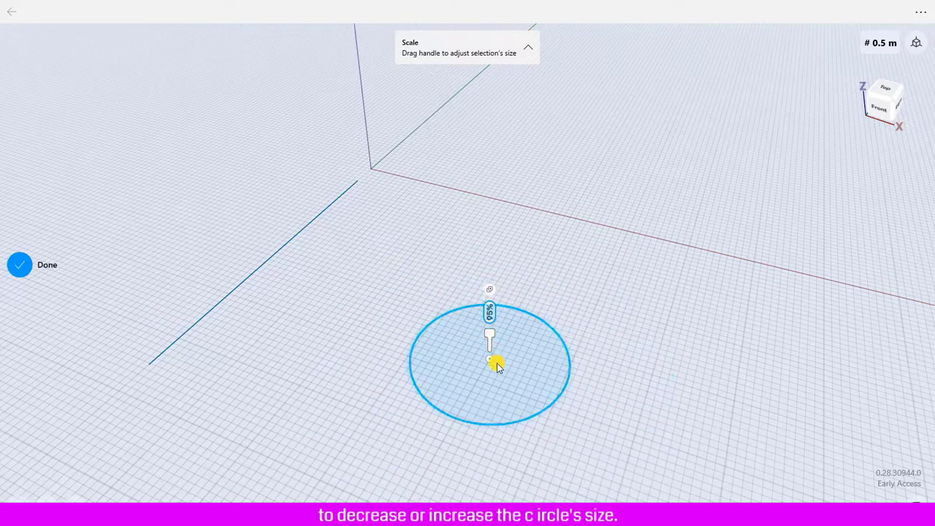
pyautogui.moveTo(489, 366); pyautogui.dragTo(488, 306)
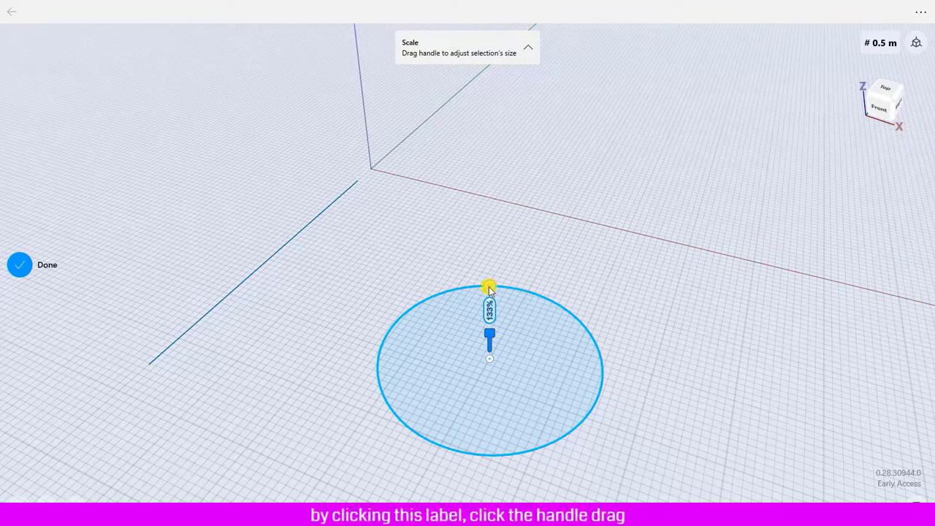
# With Copy on, size a concentric copy just larger than the original circle
pyautogui.moveTo(489, 287); pyautogui.dragTo(489, 337)
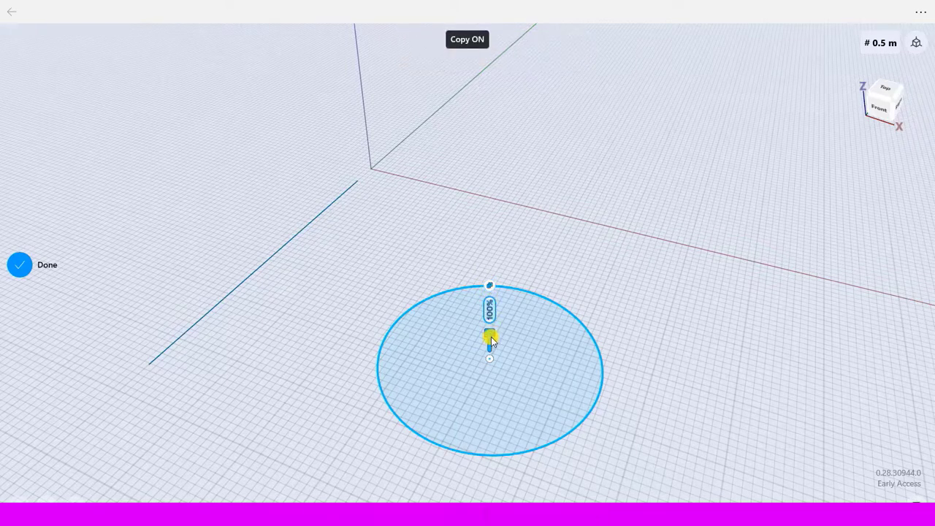
pyautogui.moveTo(489, 338); pyautogui.dragTo(488, 280)
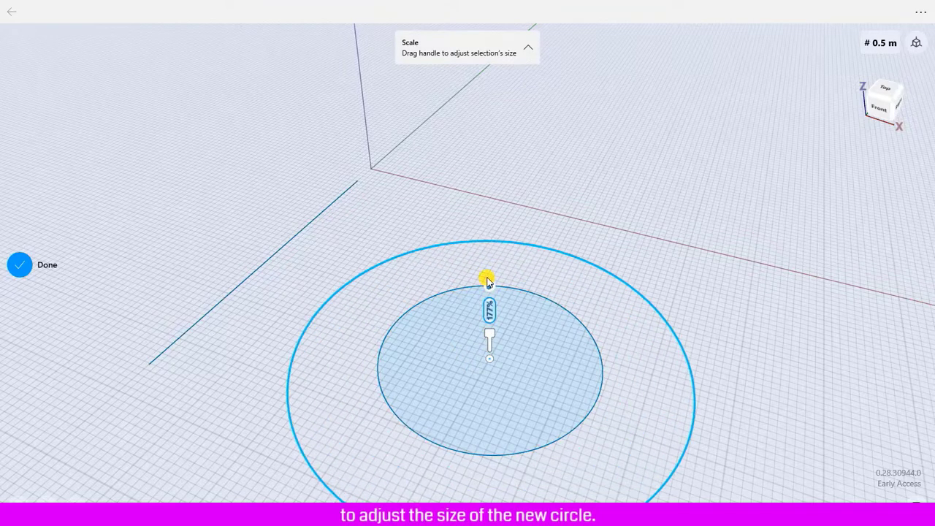
pyautogui.moveTo(490, 281); pyautogui.dragTo(489, 307)
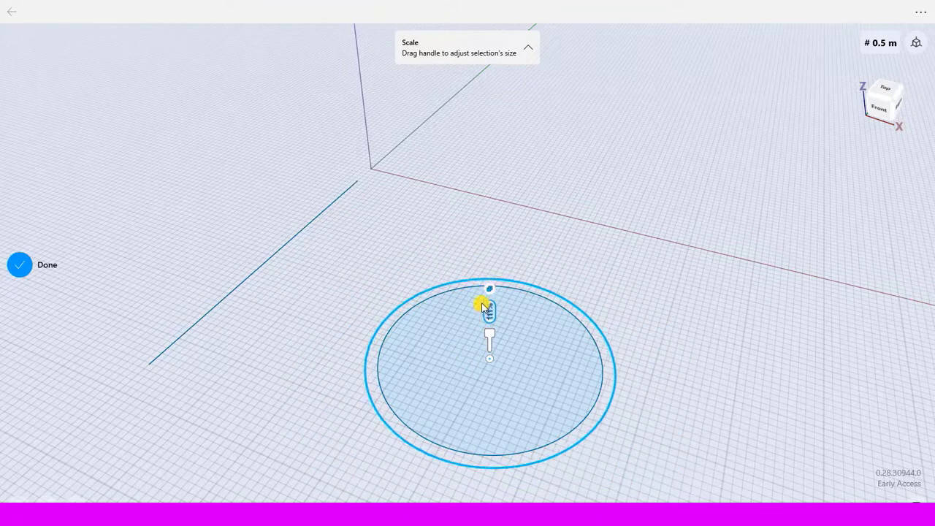